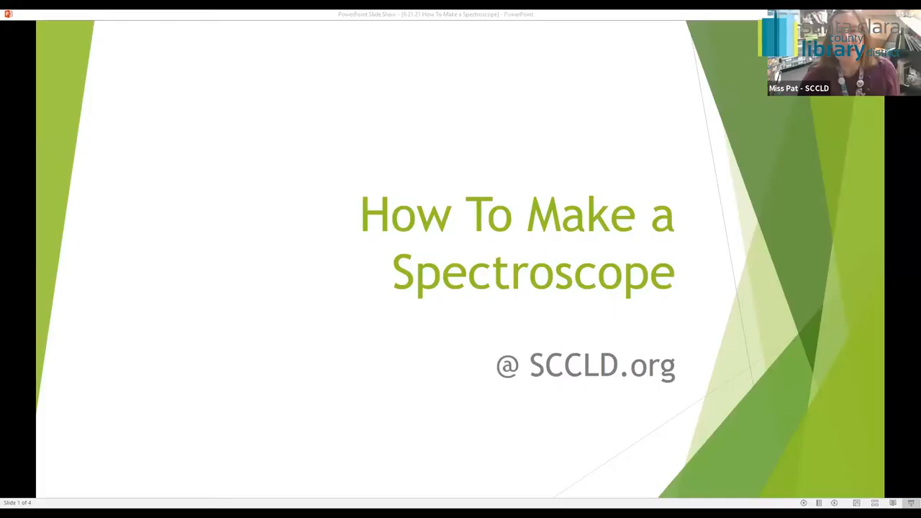
mouse_move(583, 290)
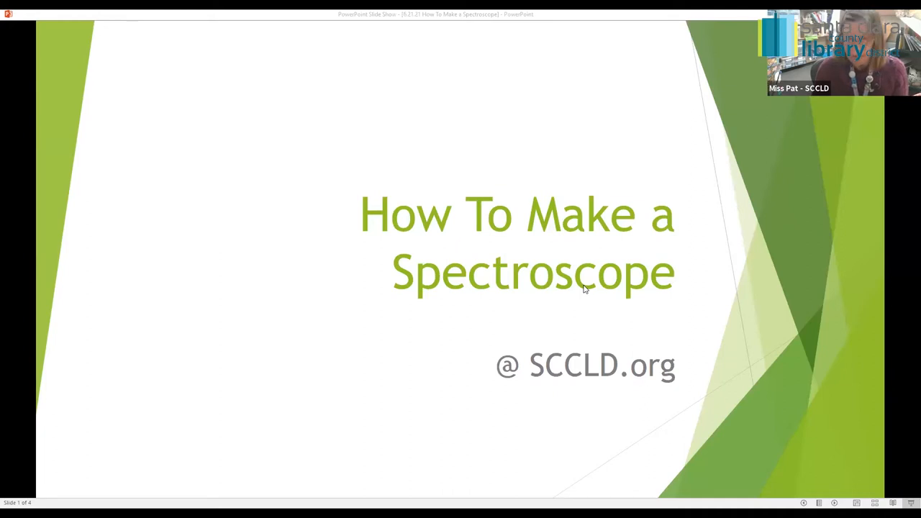
mouse_move(475, 427)
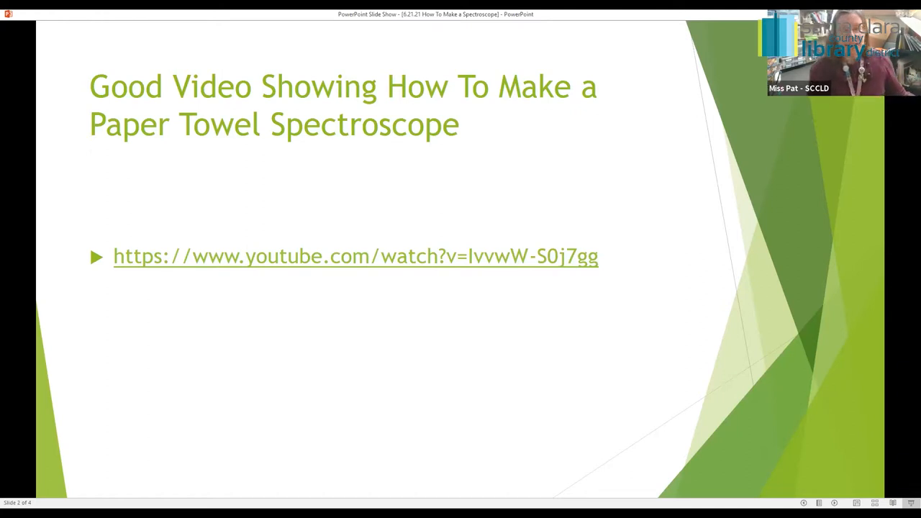
mouse_move(203, 267)
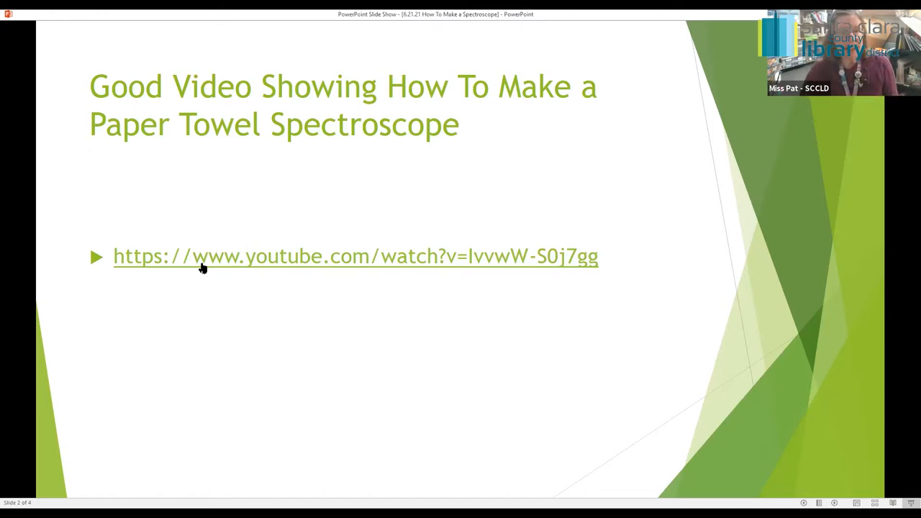
mouse_move(562, 313)
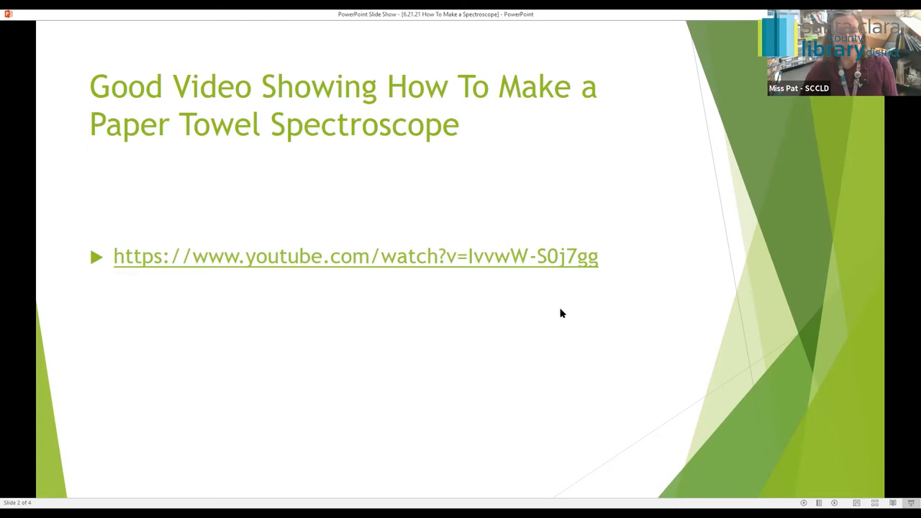
mouse_move(328, 328)
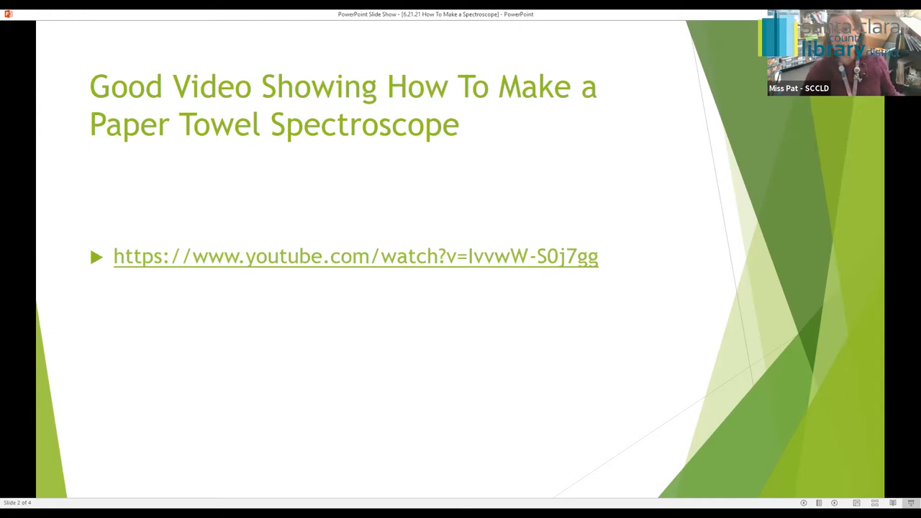
mouse_move(387, 328)
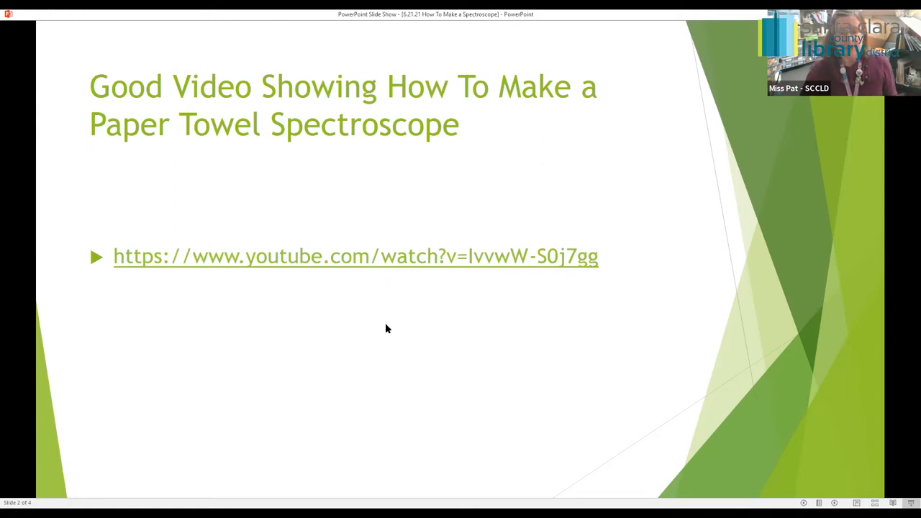
mouse_move(391, 351)
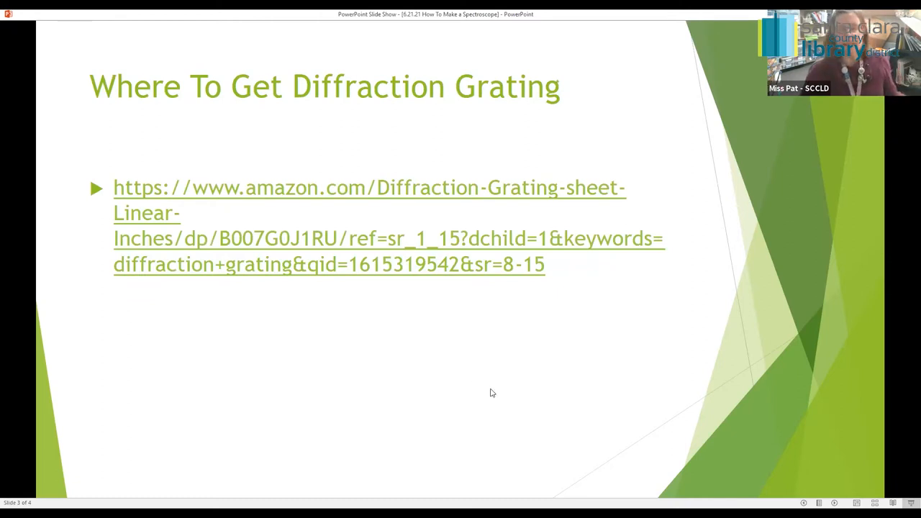
mouse_move(502, 308)
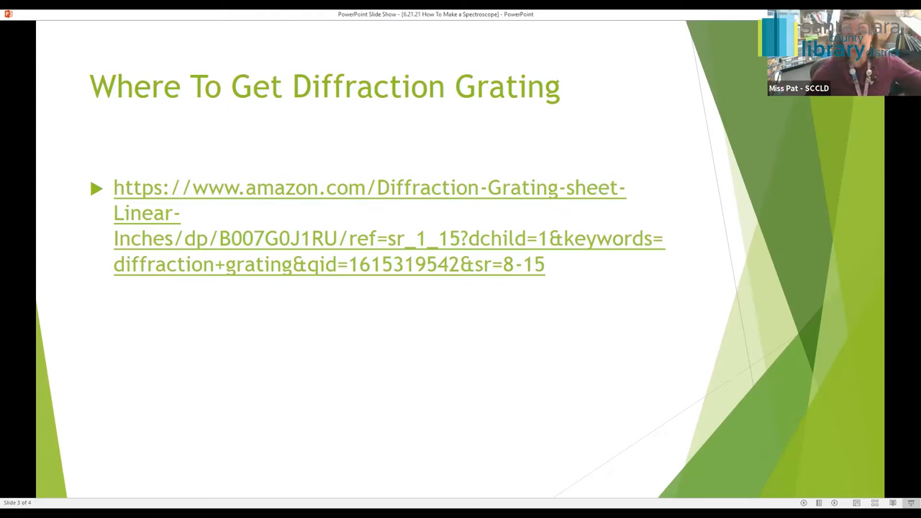
mouse_move(335, 243)
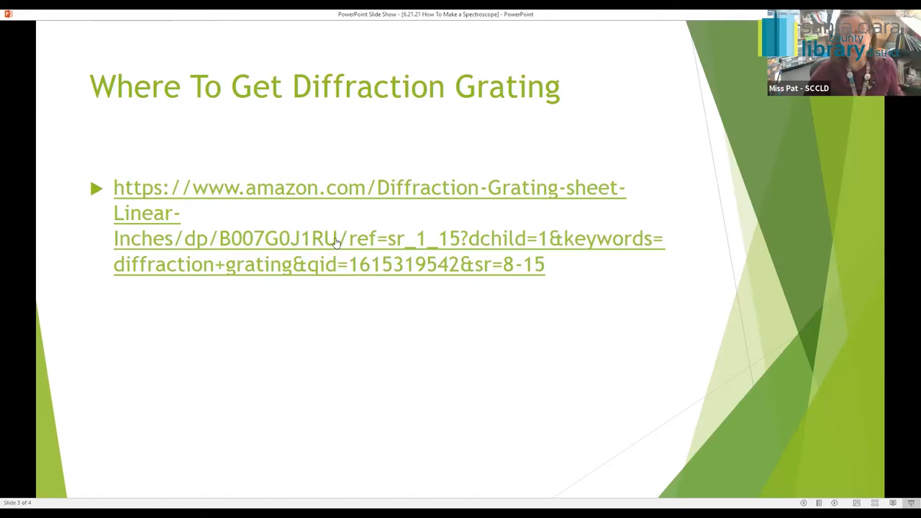
mouse_move(334, 241)
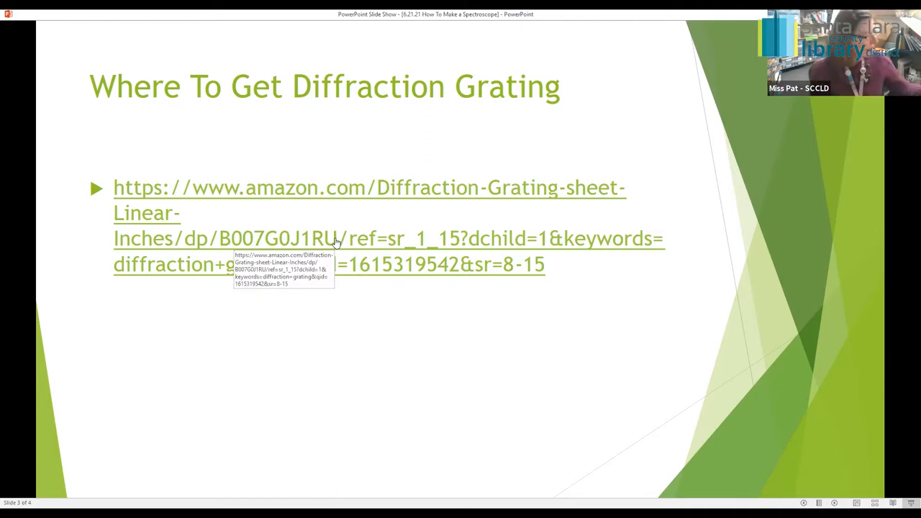
mouse_move(295, 497)
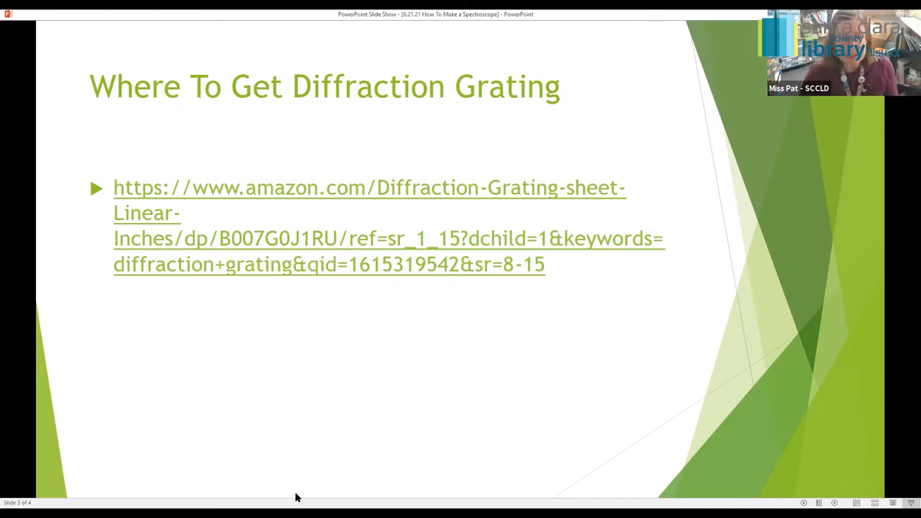
mouse_move(463, 91)
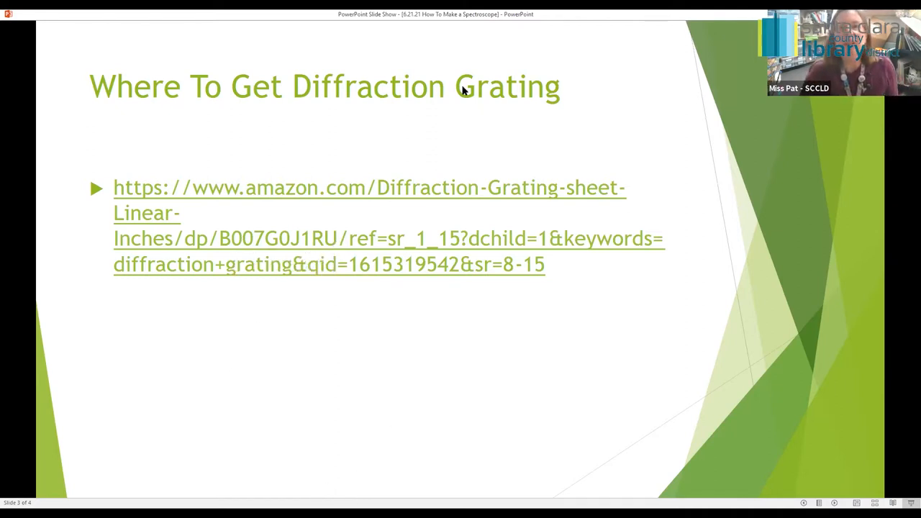